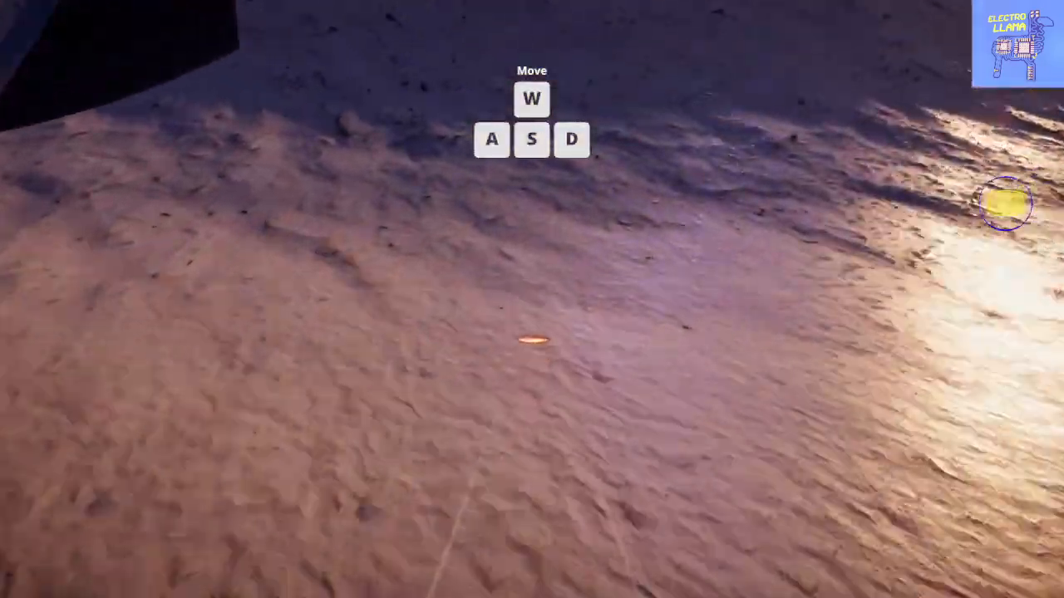
pyautogui.press('w')
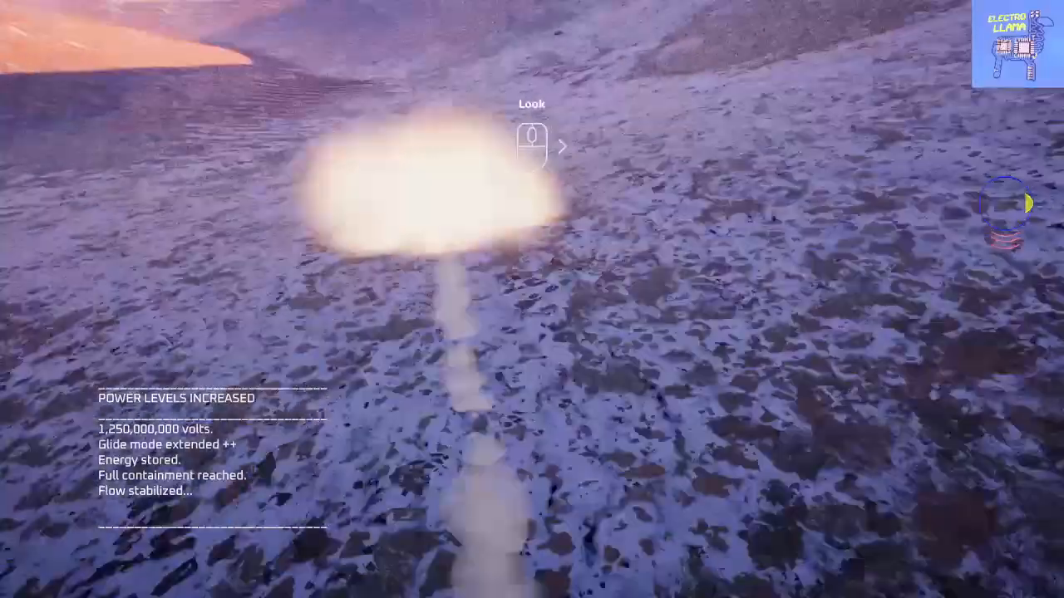
pyautogui.moveTo(532, 299)
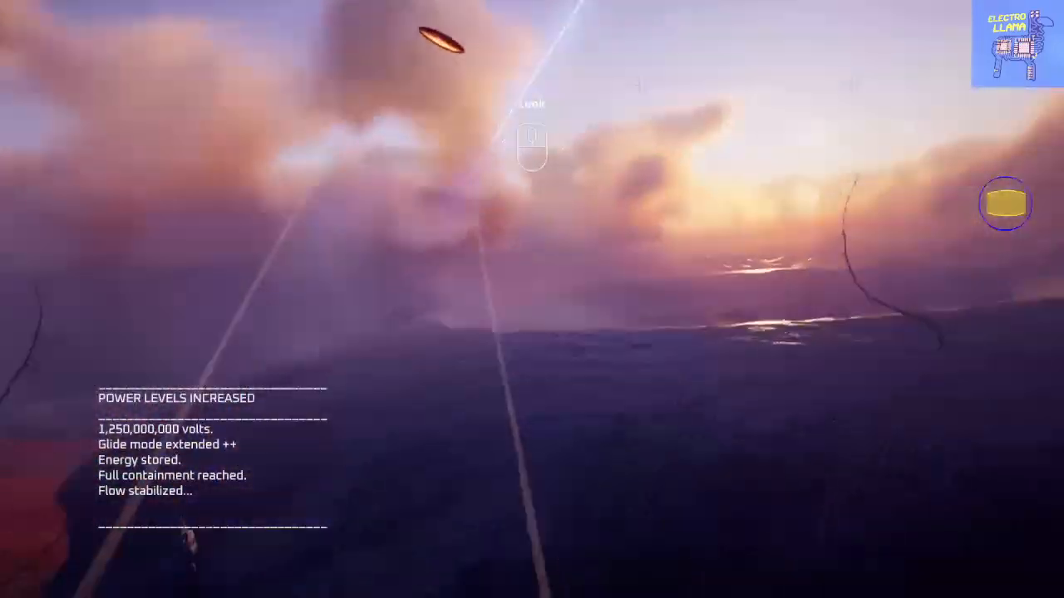
pyautogui.moveTo(532, 299)
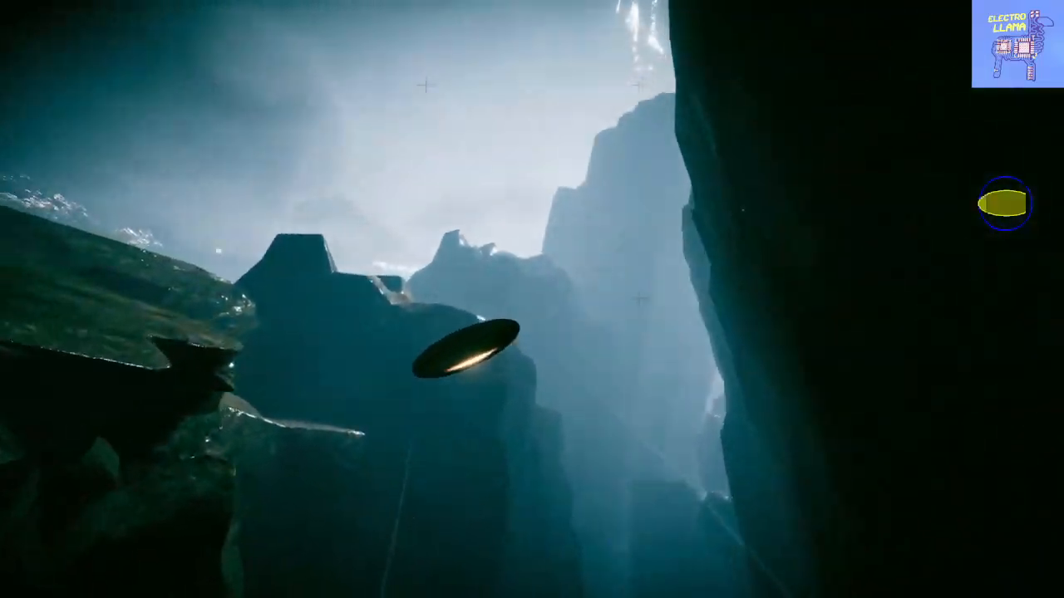
pyautogui.moveTo(532, 299)
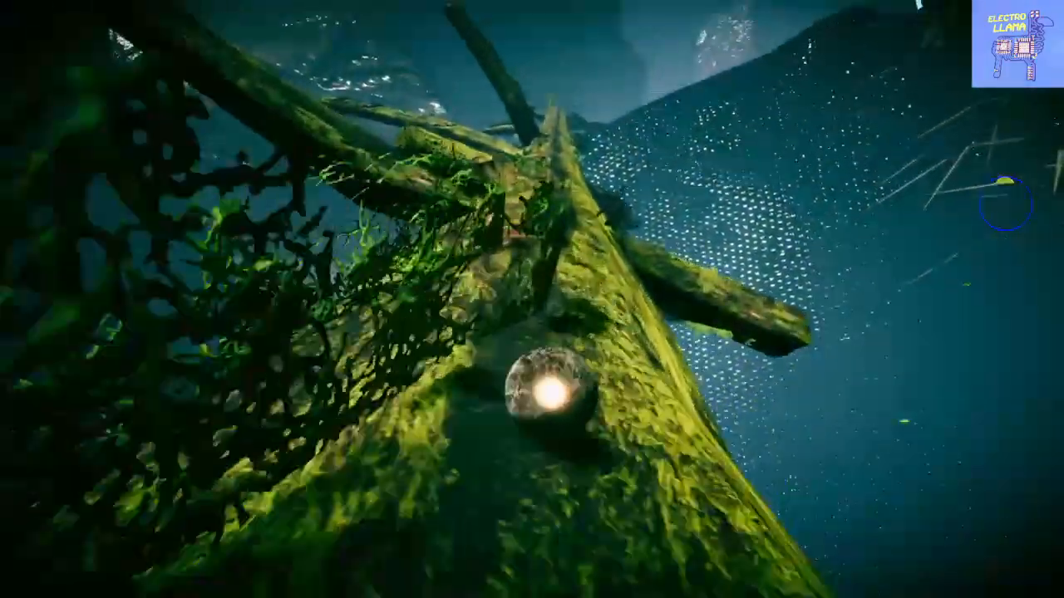
pyautogui.moveTo(532, 299)
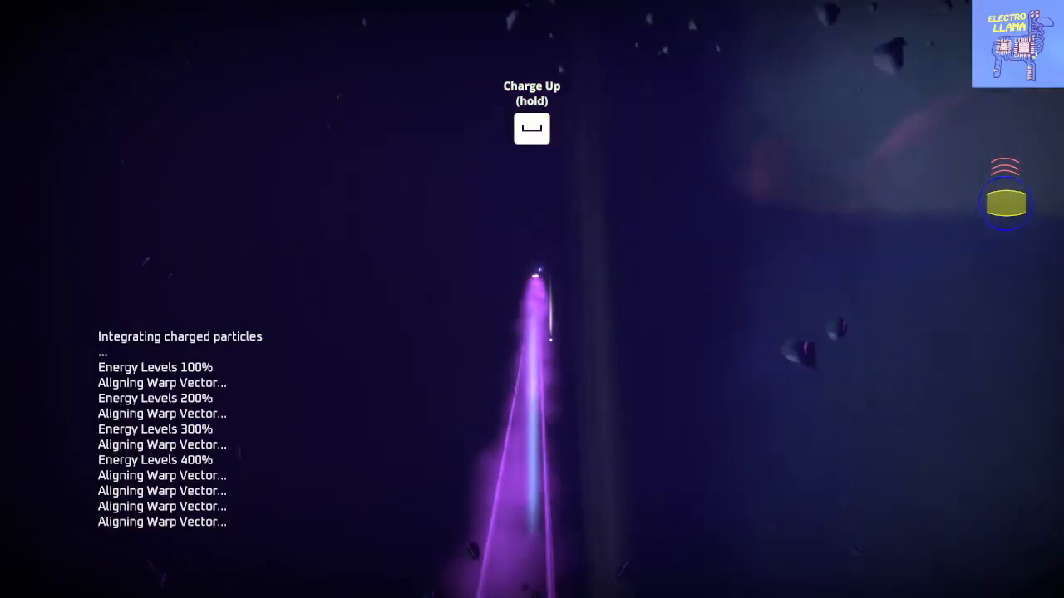
pyautogui.press('space')
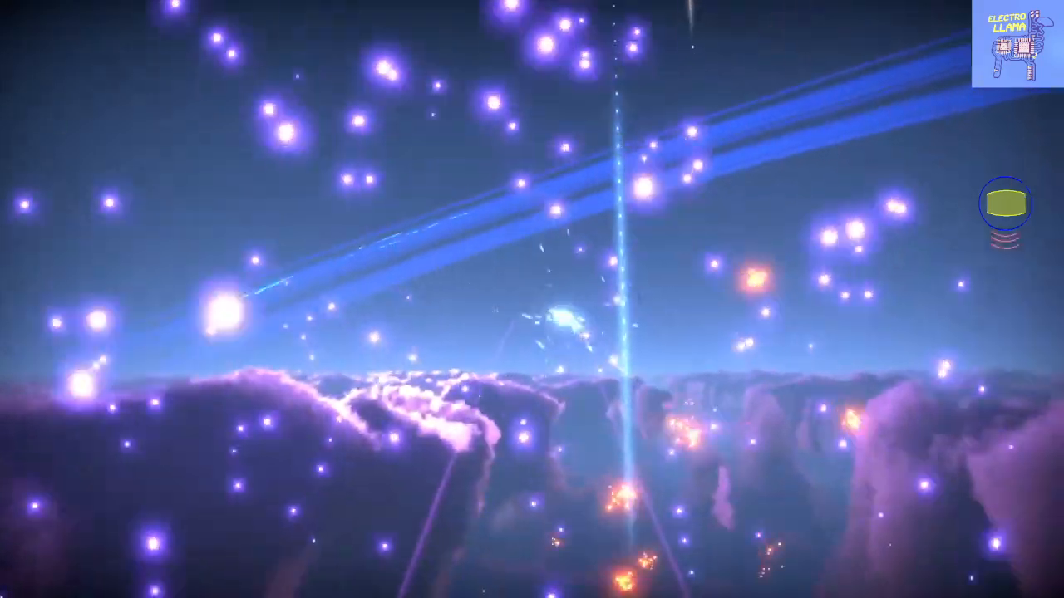